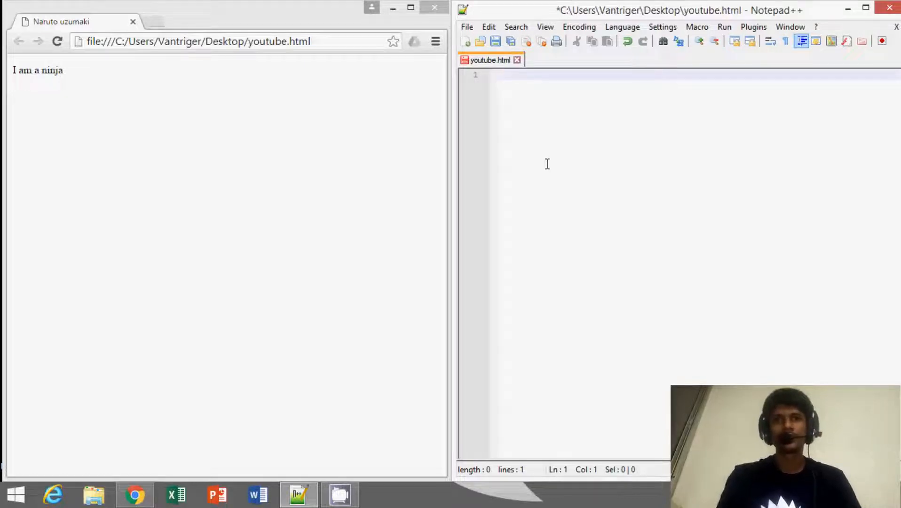
Write the <!DOCTYPE html> declaration on line 1 of youtube.html and start a new line
text(<>)
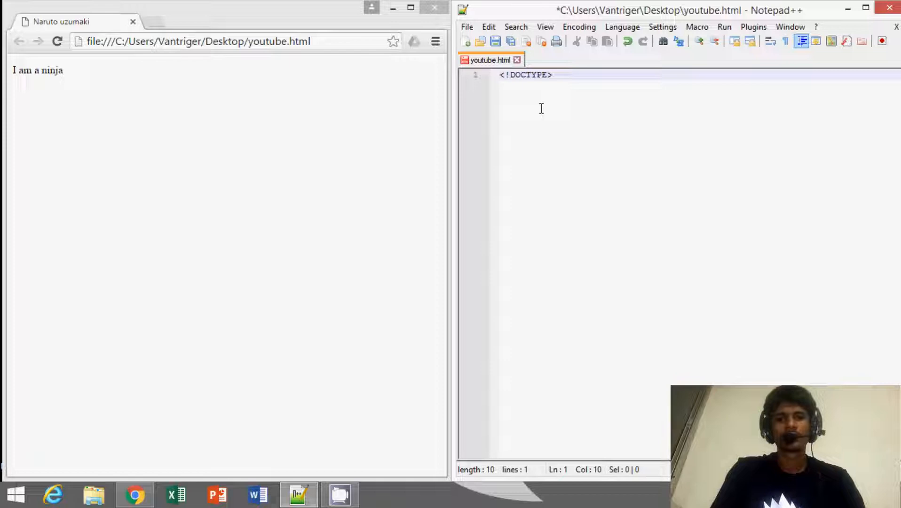
text(html)
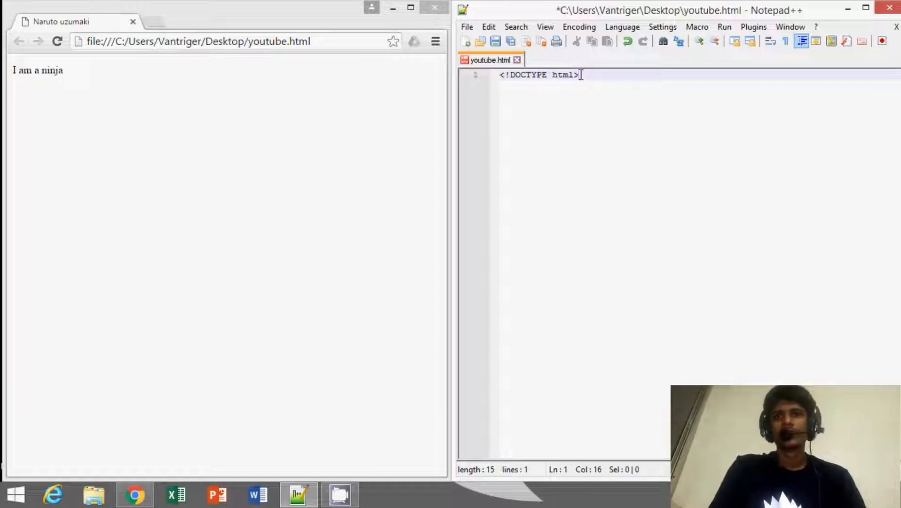
key(Enter)
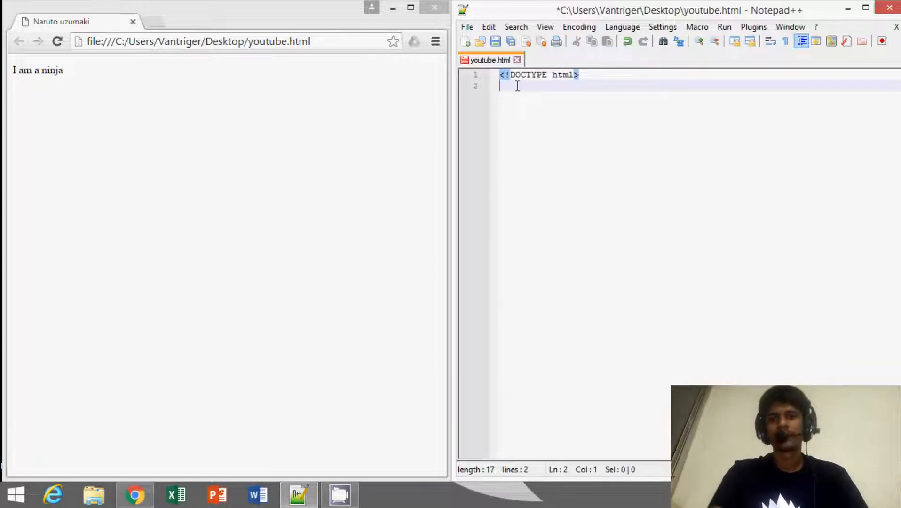
Add <html> and </html> tags below the doctype with an indented blank line between
key(enter)
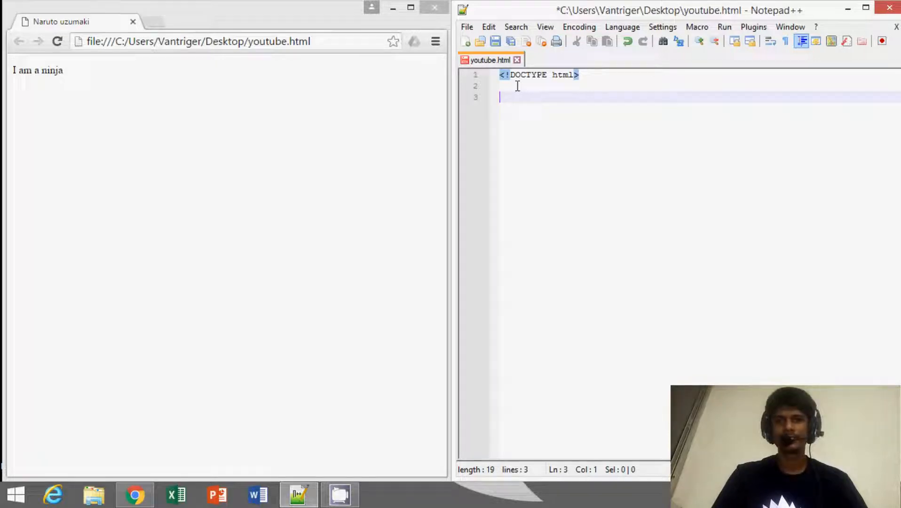
text(<>)
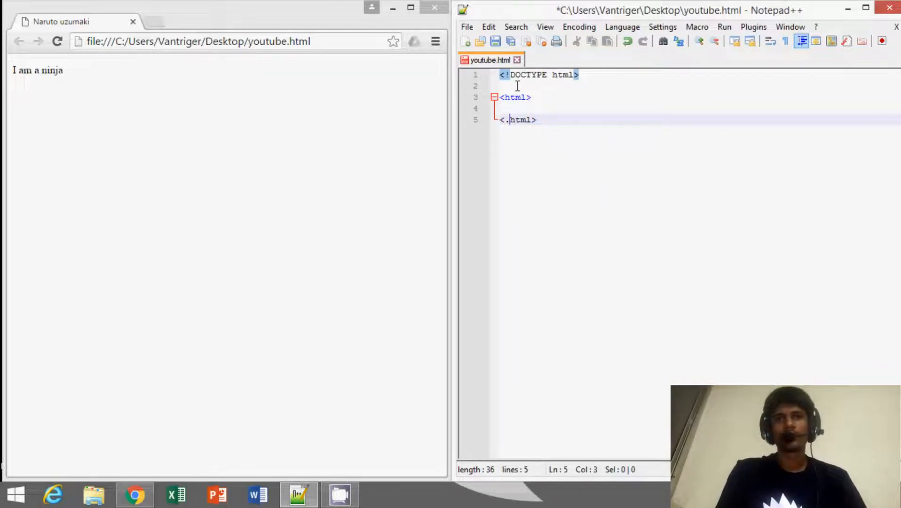
text(/)
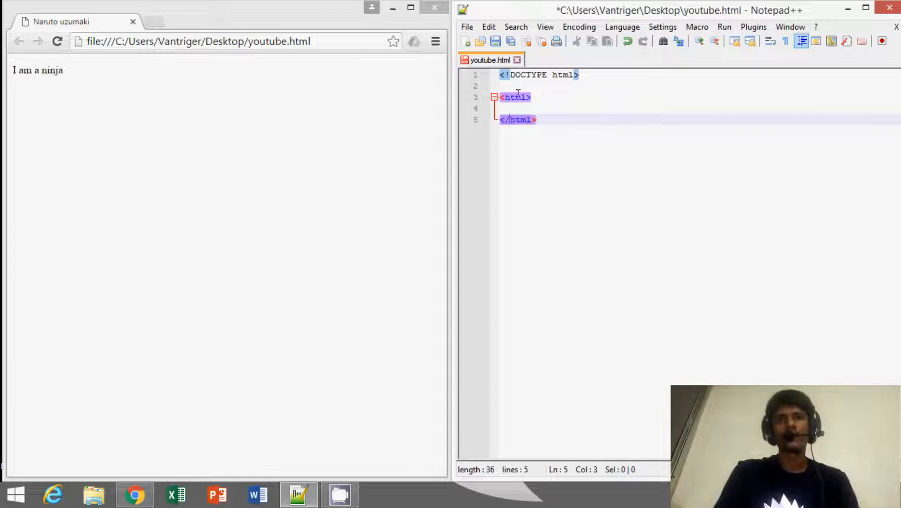
click(514, 108)
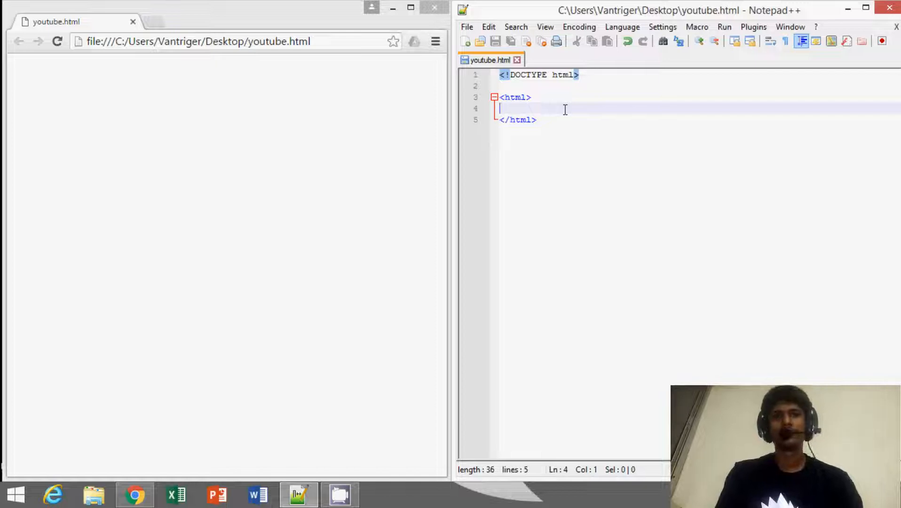
key(Tab)
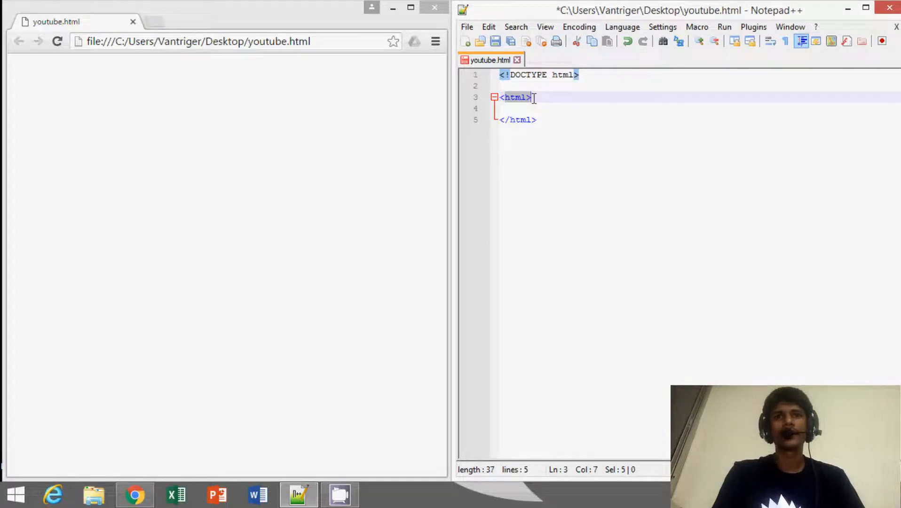
click(534, 120)
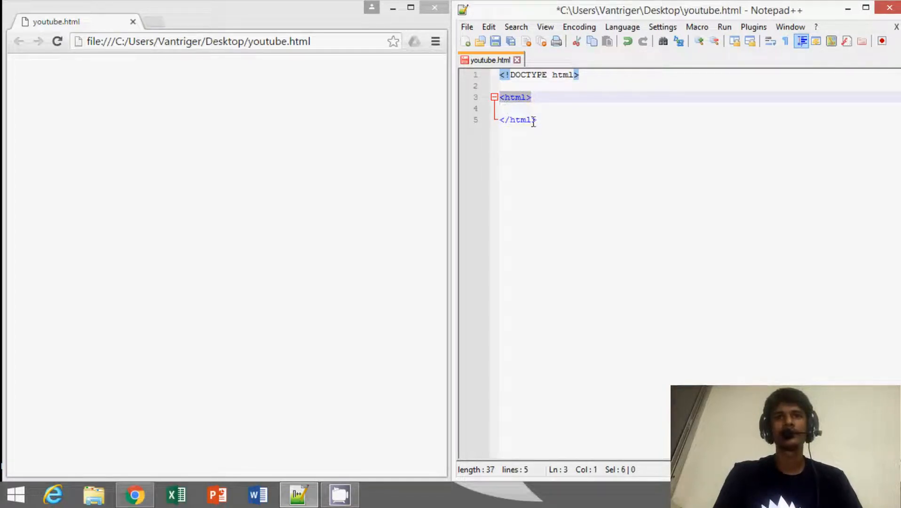
click(536, 120)
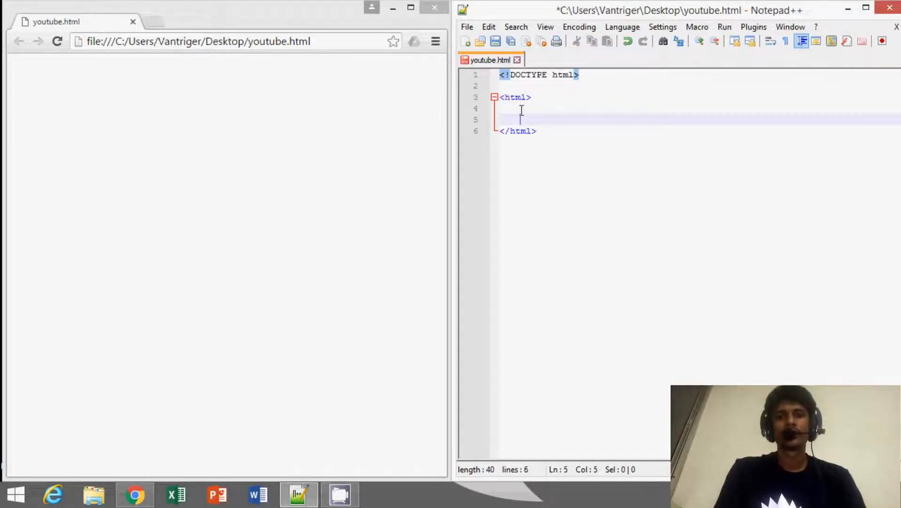
Insert <head></head> and <body></body> tag pairs on indented lines inside the html element
text(<>)
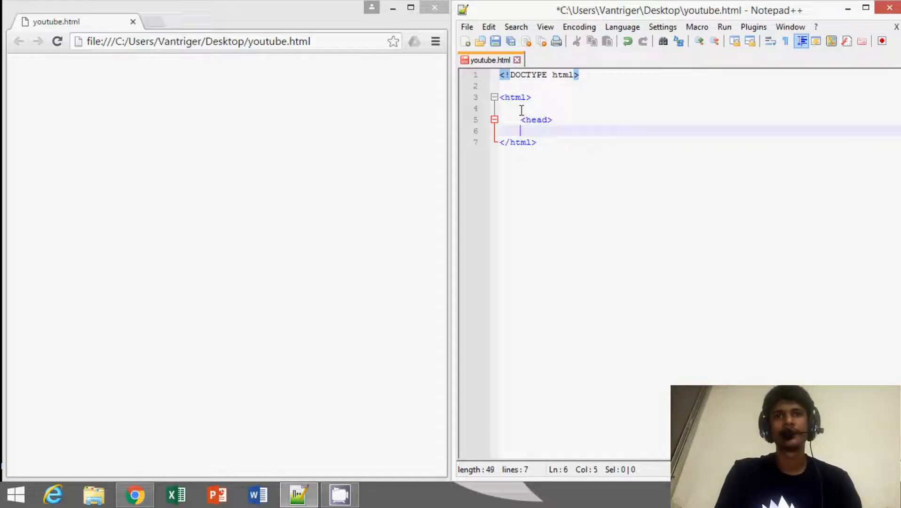
text(</>)
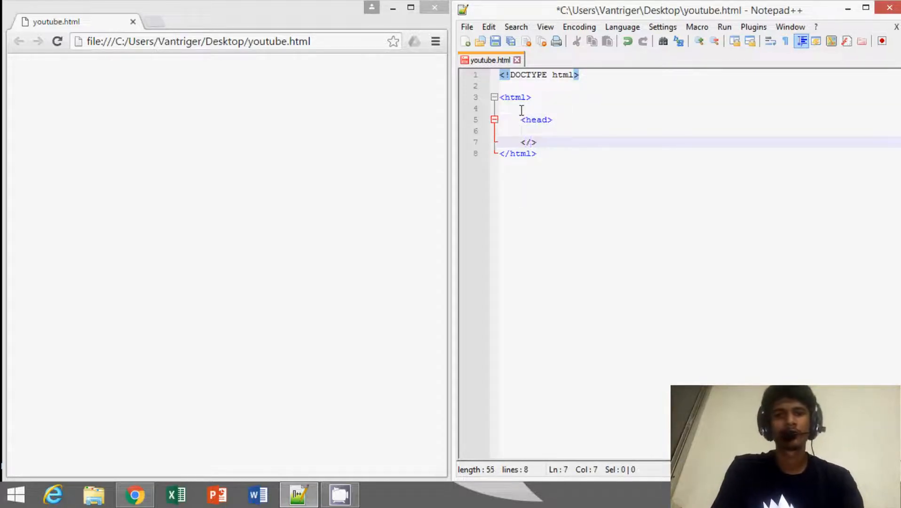
text(head)
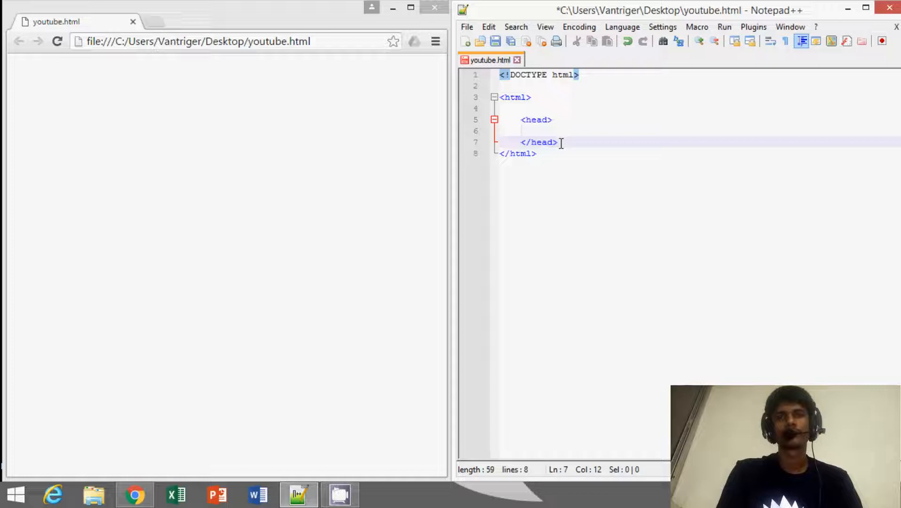
text(<>)
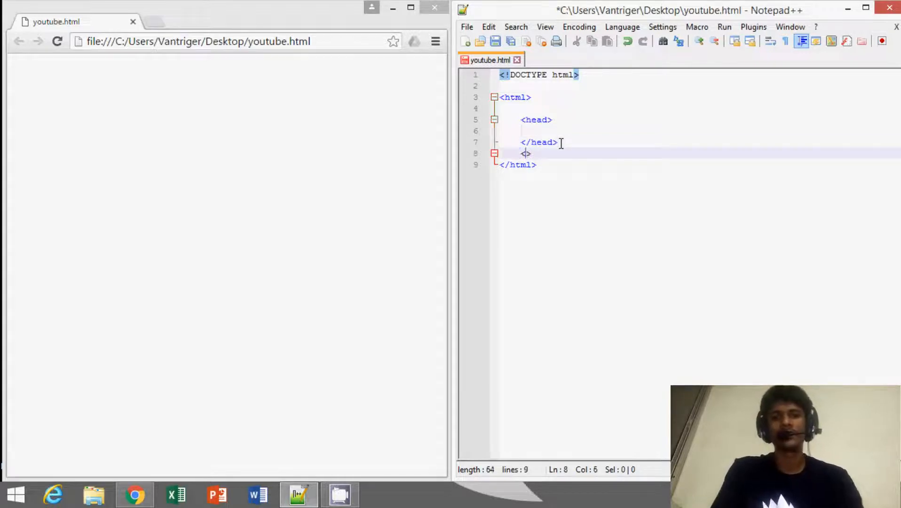
text(body)
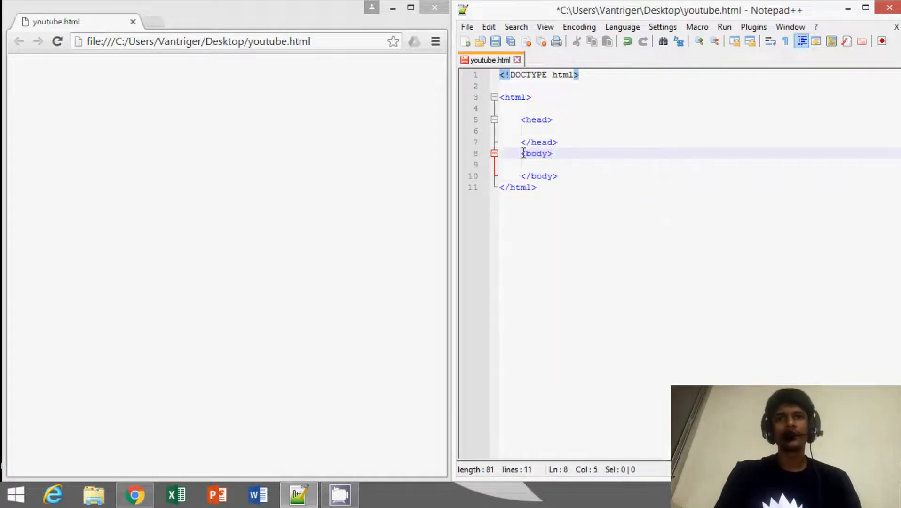
drag(522, 153, 556, 176)
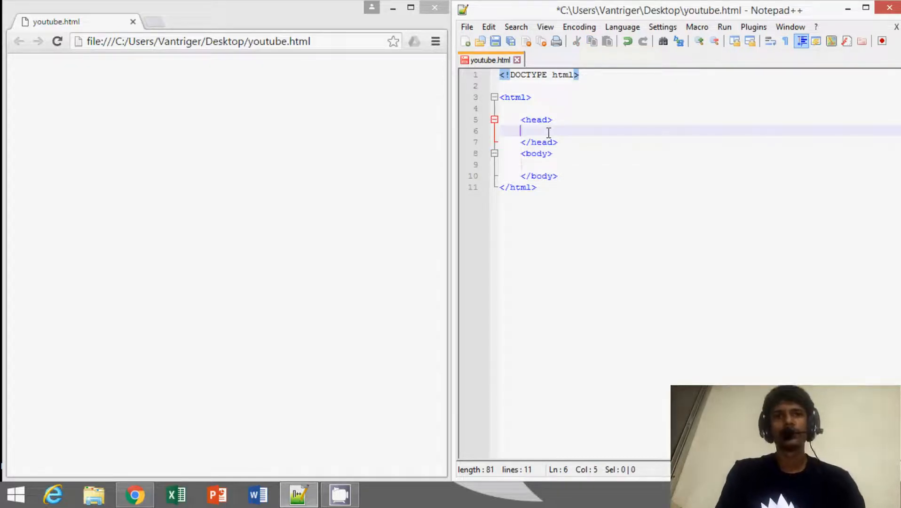
Add a <title> element reading 'Naruto Uzumaki' inside the head section
text(<title>)
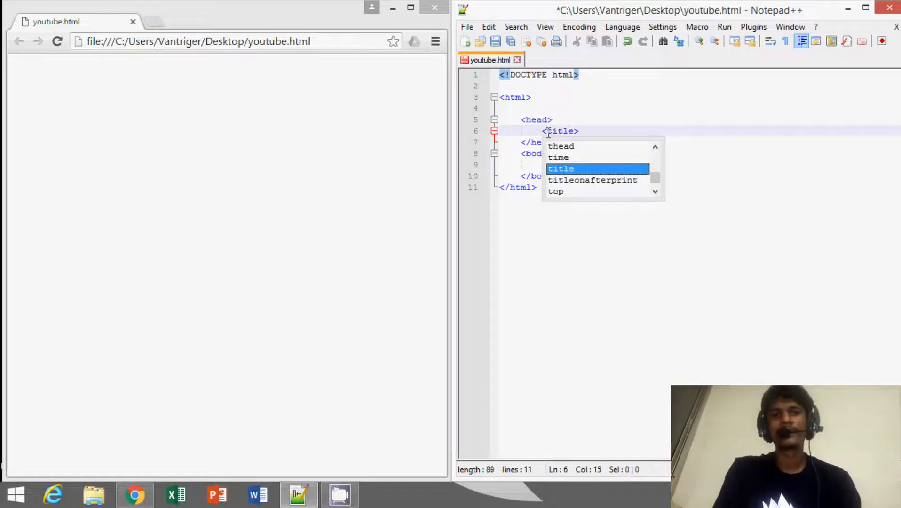
text(</title>)
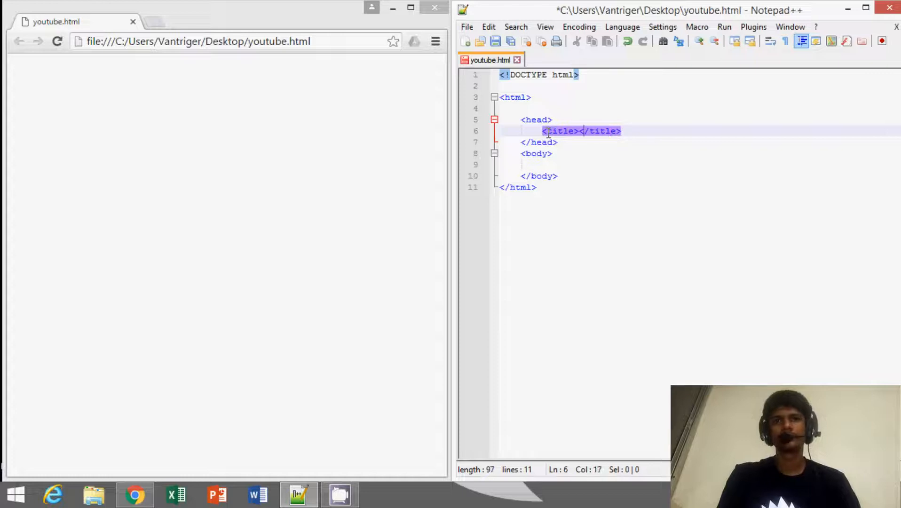
text(Naruto Uz)
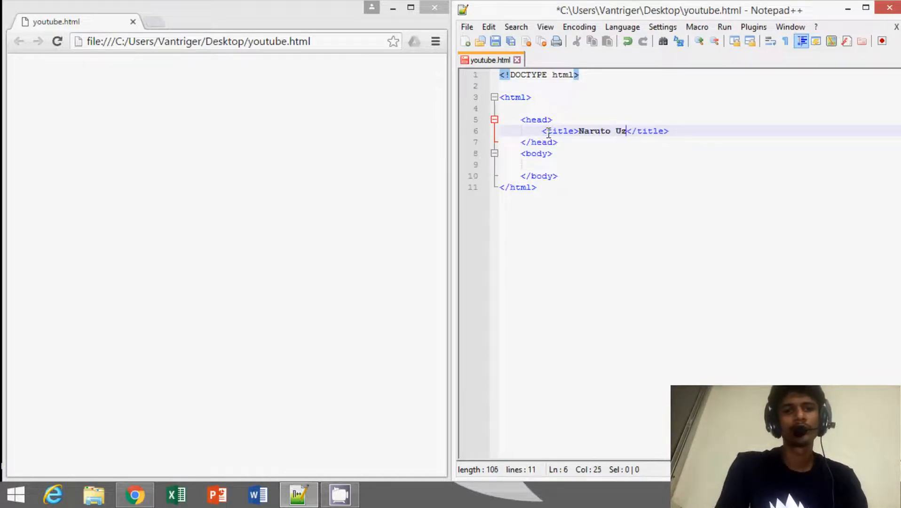
text(umaki)
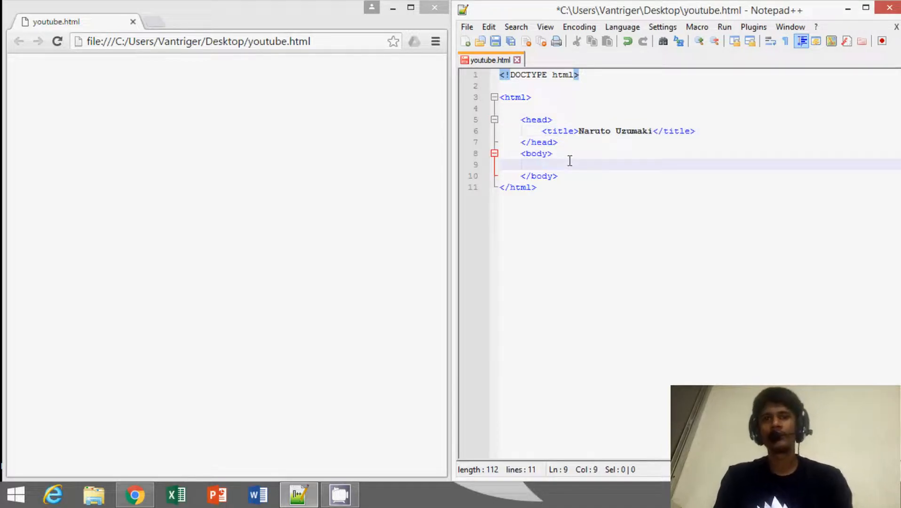
Type <p>I am a Ninja</p> in the body and save youtube.html
text(<p>)
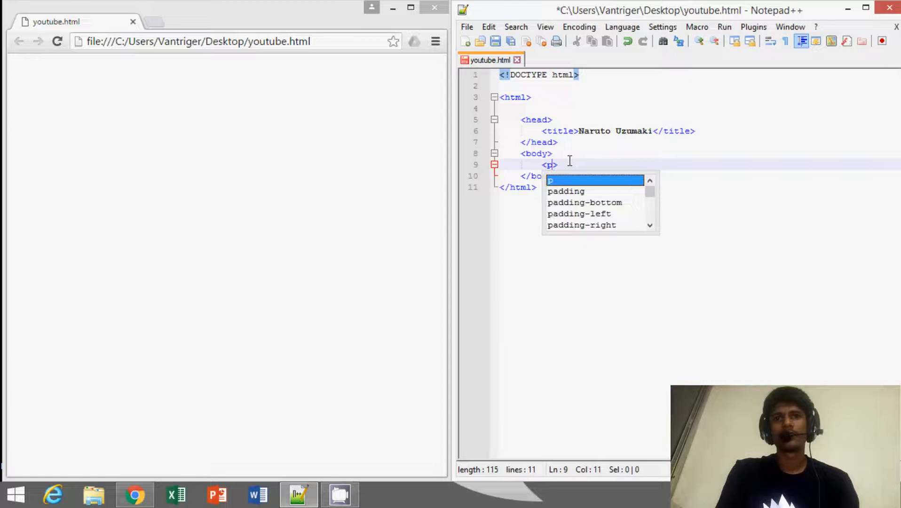
text(<p>)
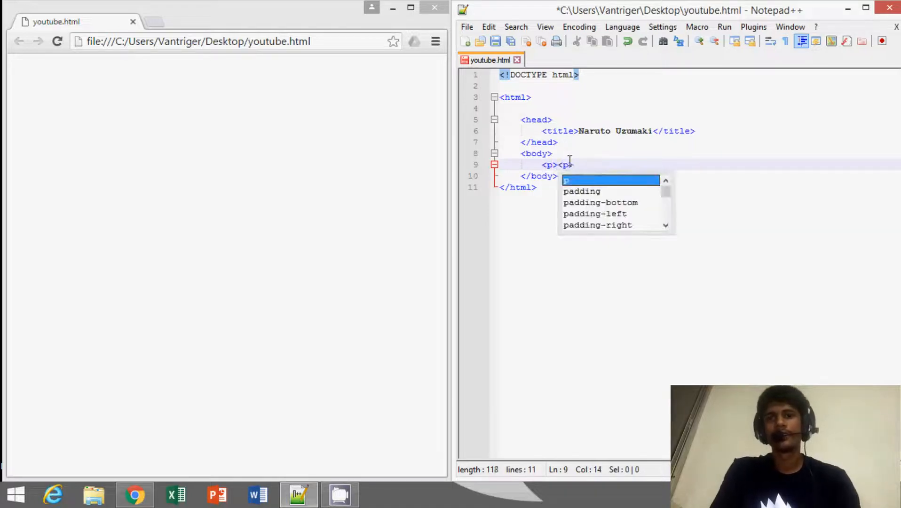
text(/)
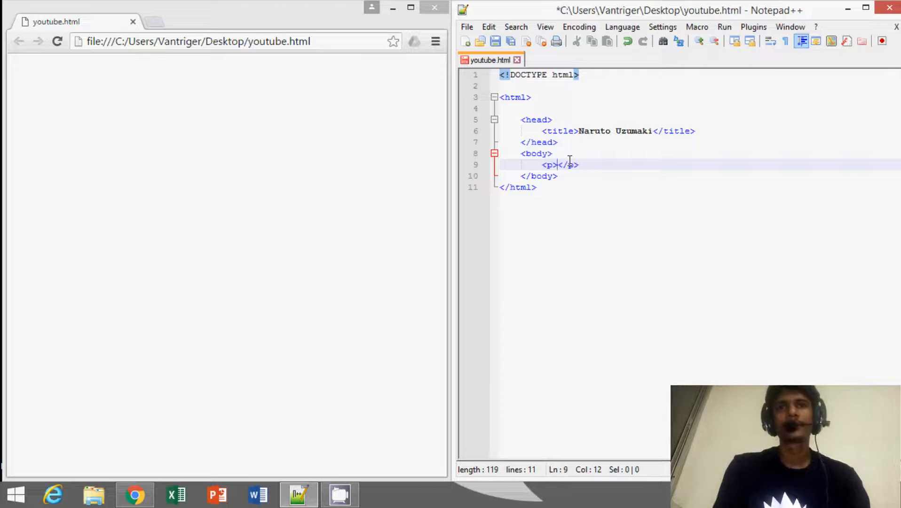
text(I a)
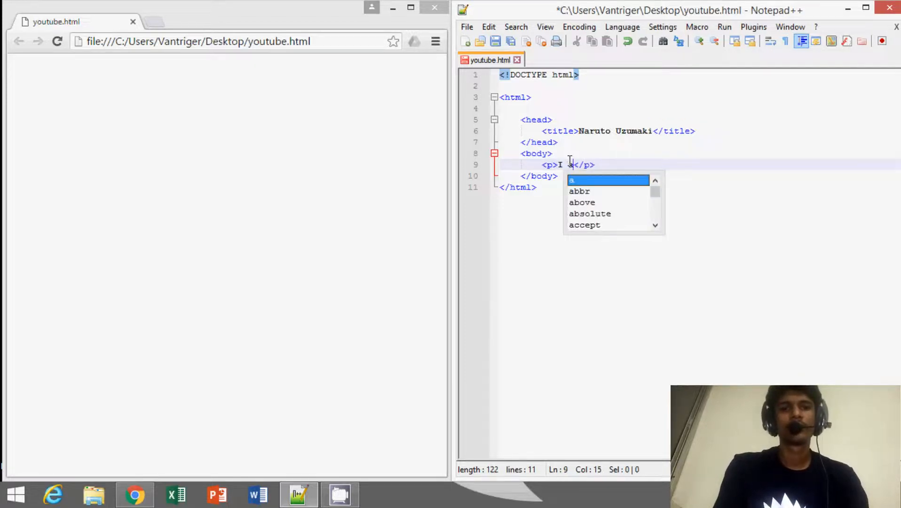
text(m a)
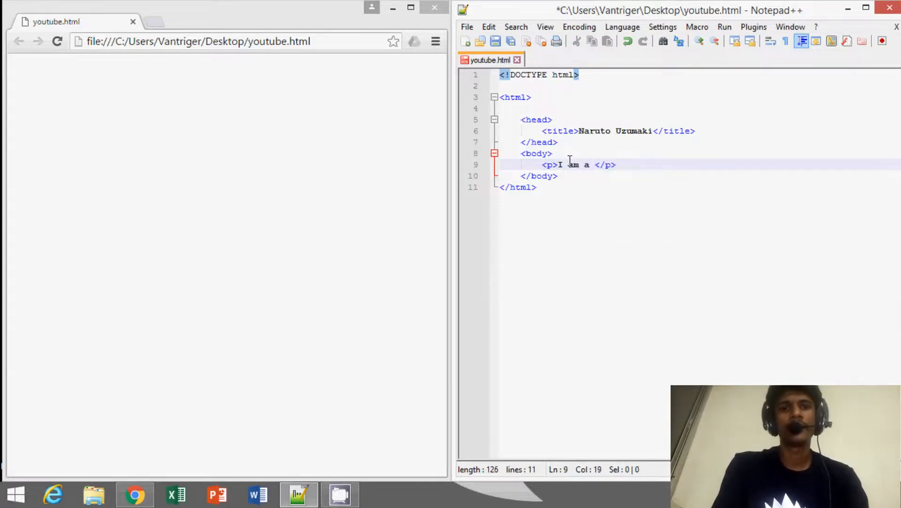
text(Ninja)
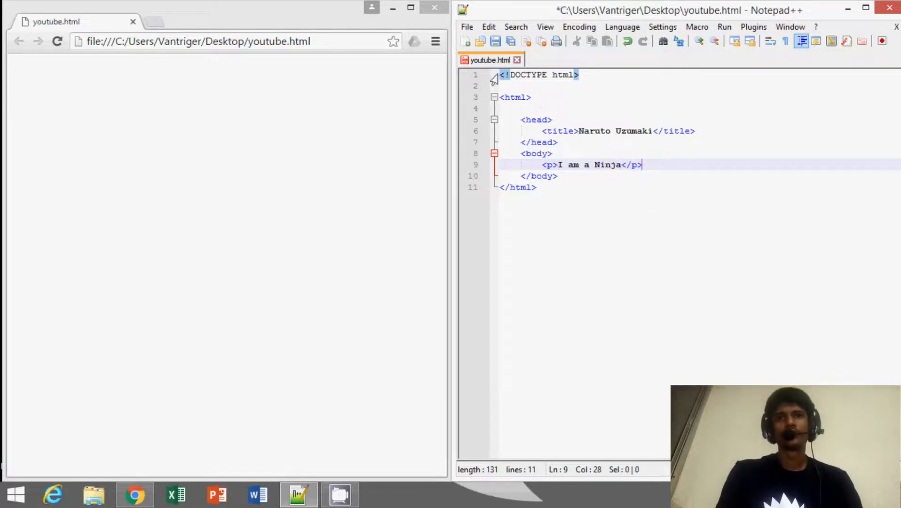
key(ctrl+a)
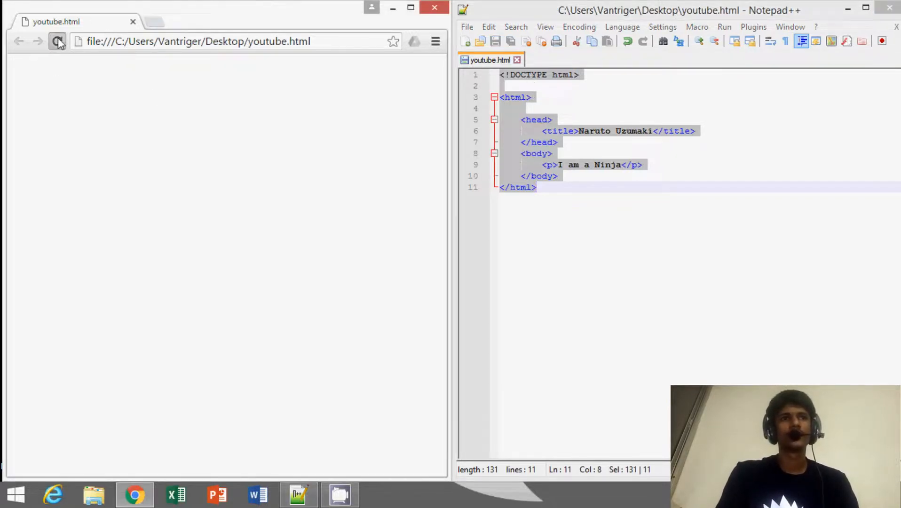
Reload youtube.html in Chrome to show 'Naruto Uzumaki' and 'I am a Ninja'
click(57, 40)
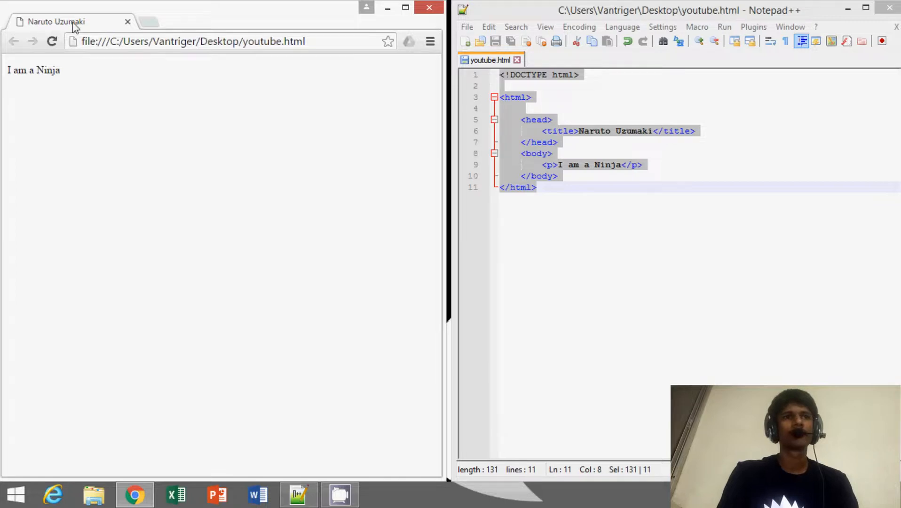
drag(5, 70, 33, 70)
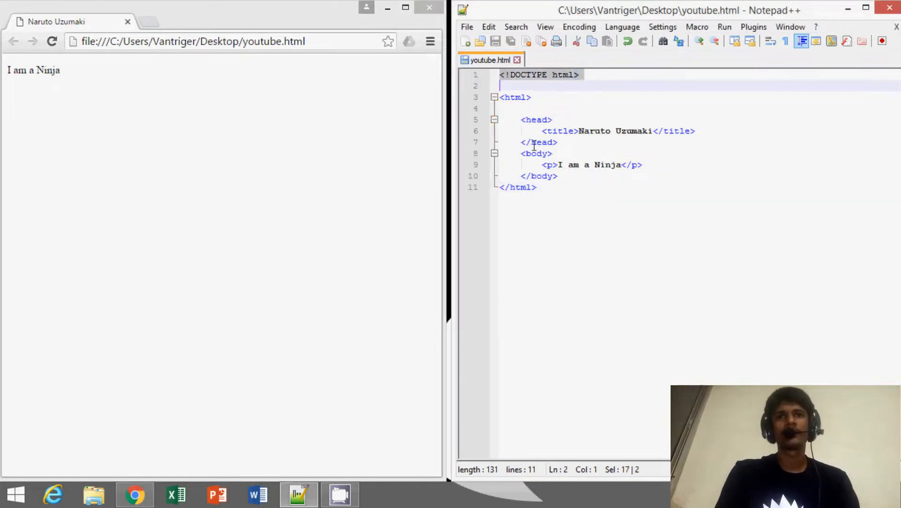
Add blank lines after </head> and before the closing </html> tag
key(ctrl+a)
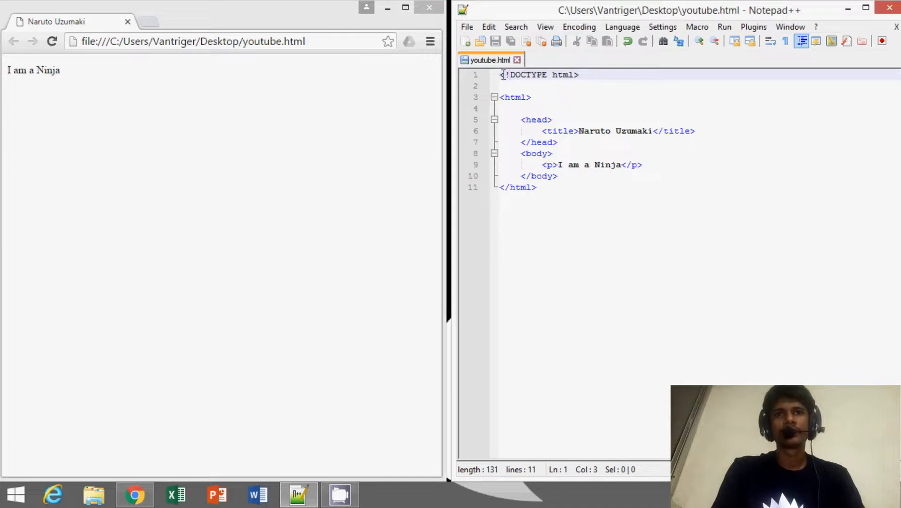
drag(504, 75, 575, 75)
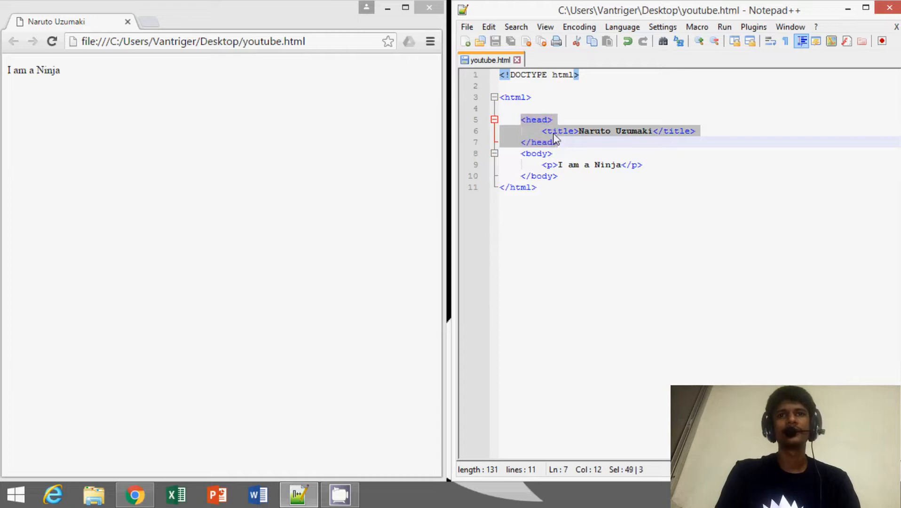
click(556, 142)
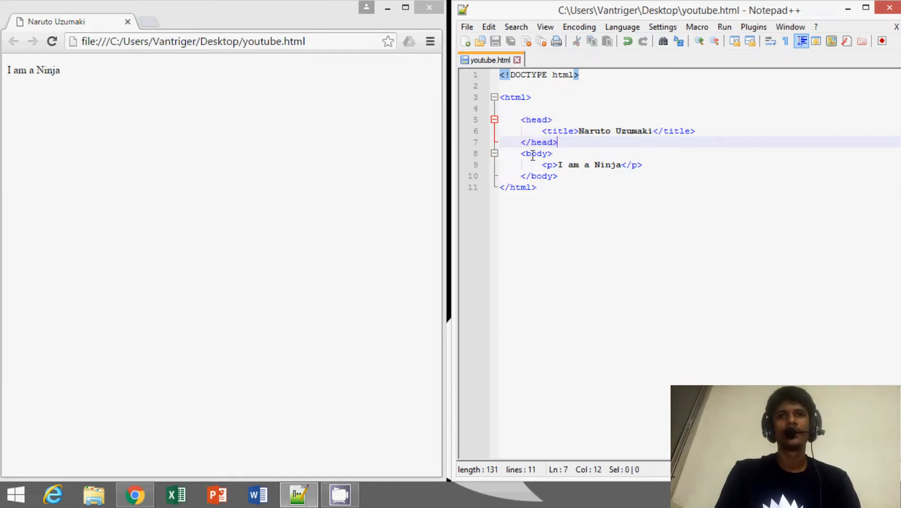
drag(520, 153, 557, 176)
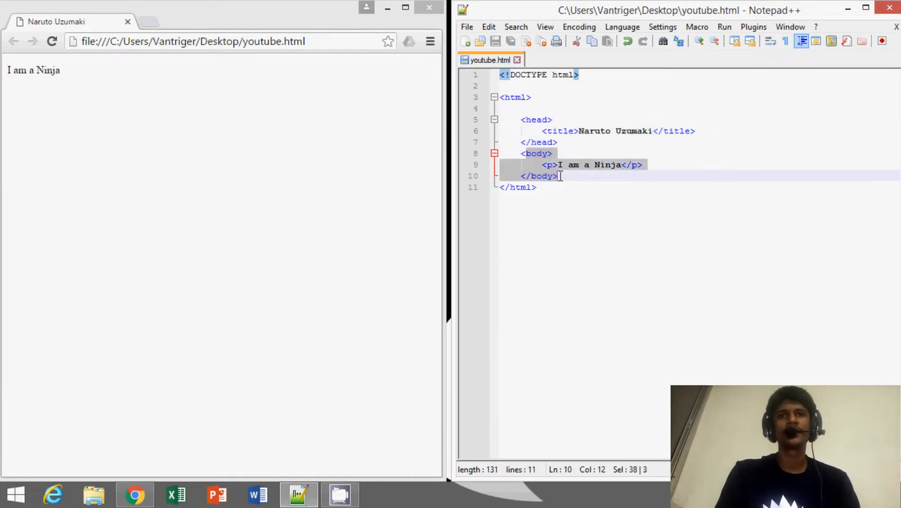
key(Enter)
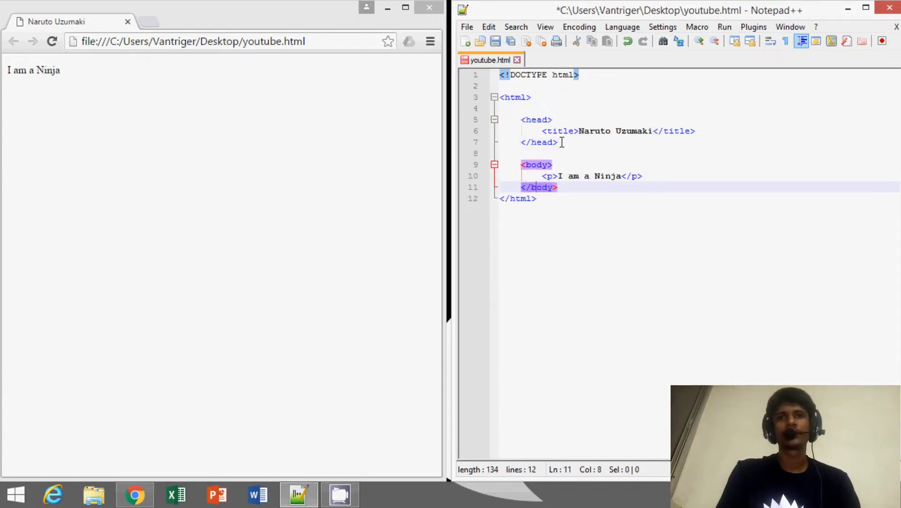
key(Enter)
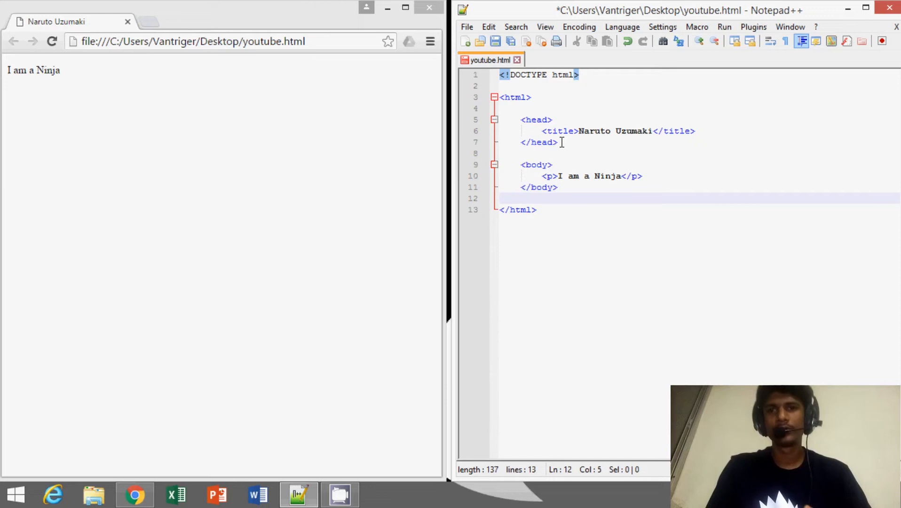